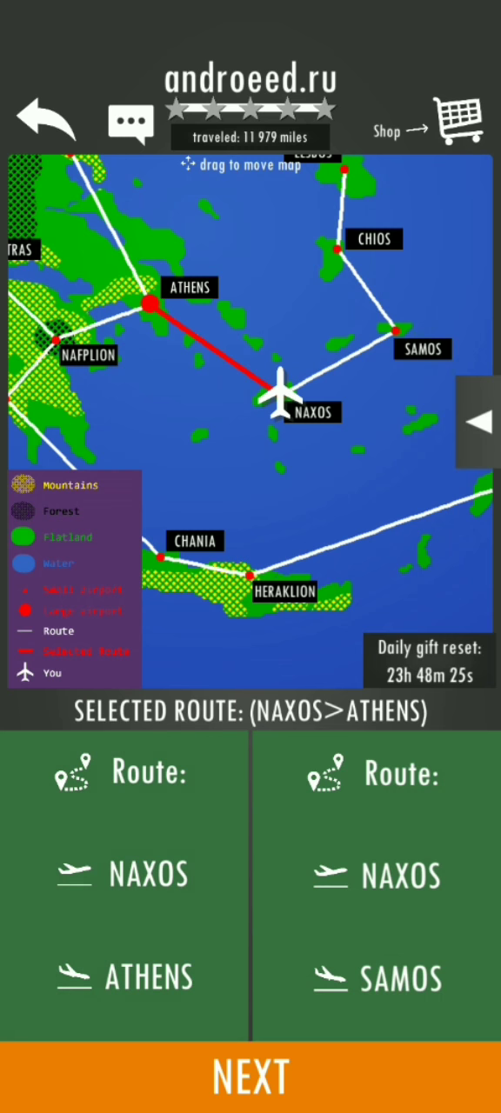
# Step: Confirm the NAXOS>ATHENS route and proceed to the refuel screen
pyautogui.click(250, 1075)
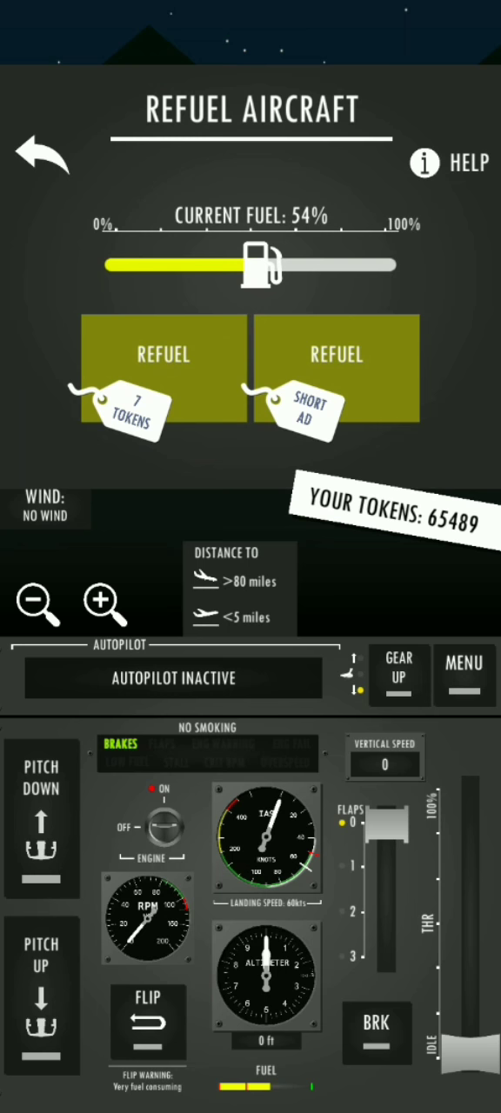
# Step: Refuel the private jet from 54% and return to the Naxos runway
pyautogui.click(42, 155)
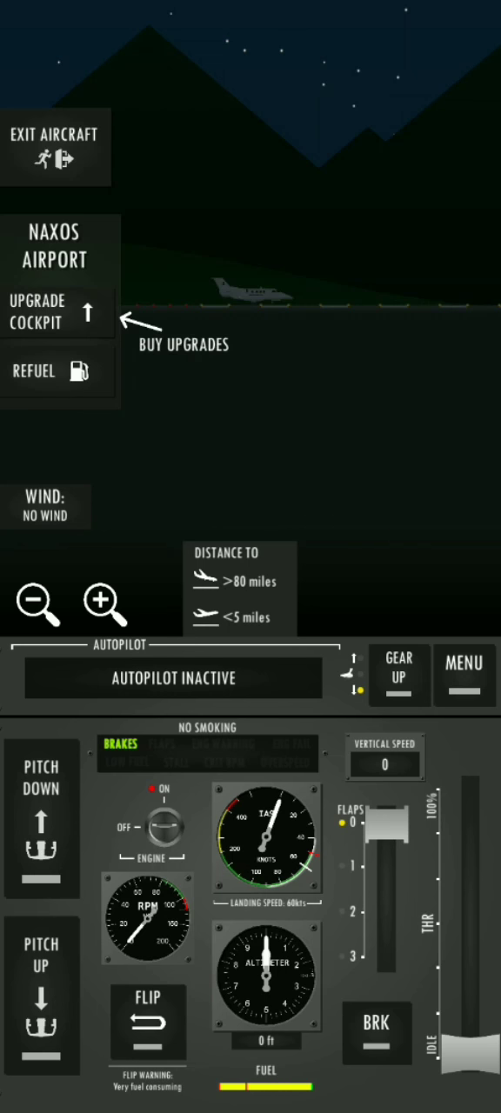
# Step: Release the brakes and switch the jet's engine on at Naxos
pyautogui.click(52, 310)
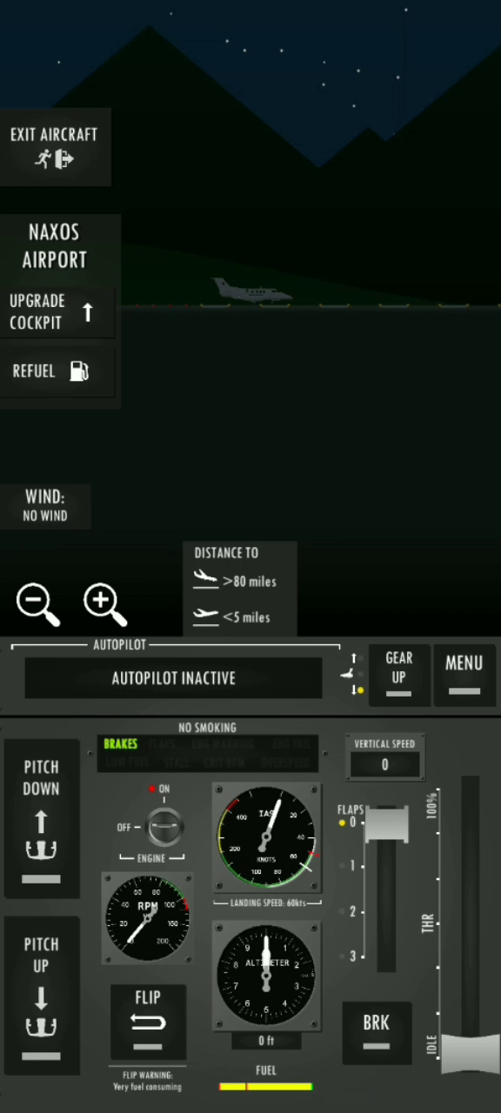
pyautogui.click(163, 825)
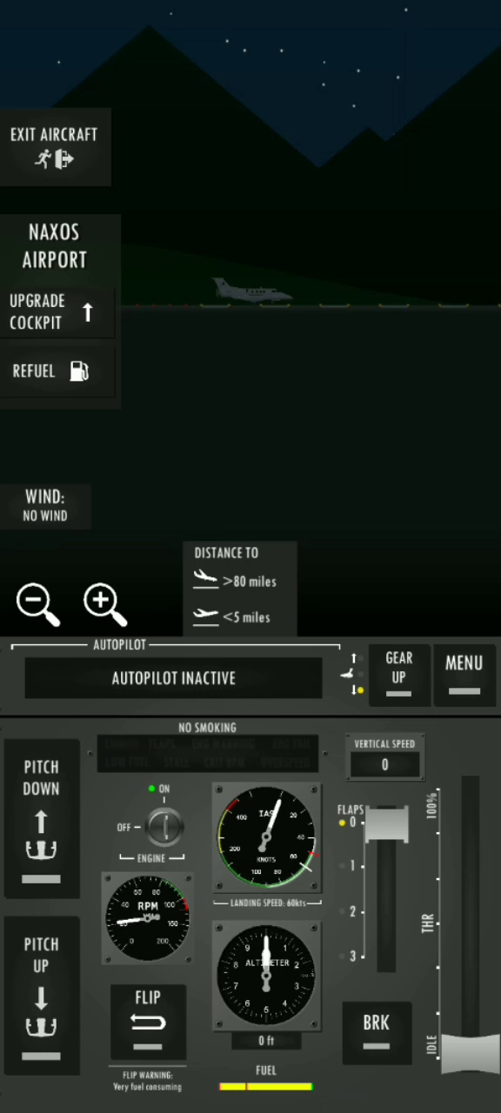